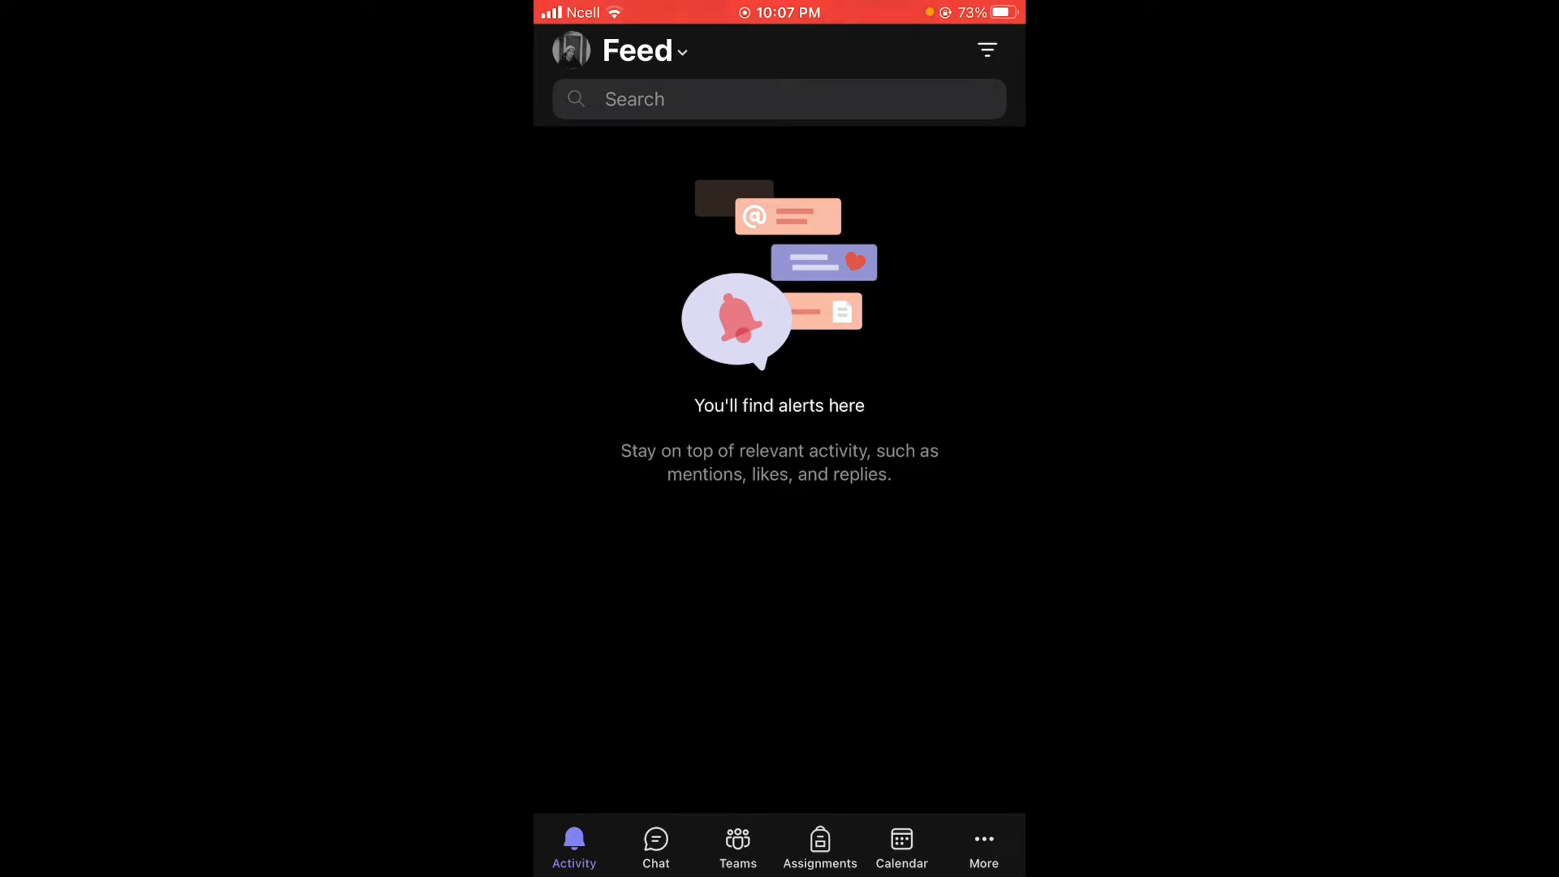
- Switch from the empty activity feed to the Chat tab's conversation list
left_click(655, 847)
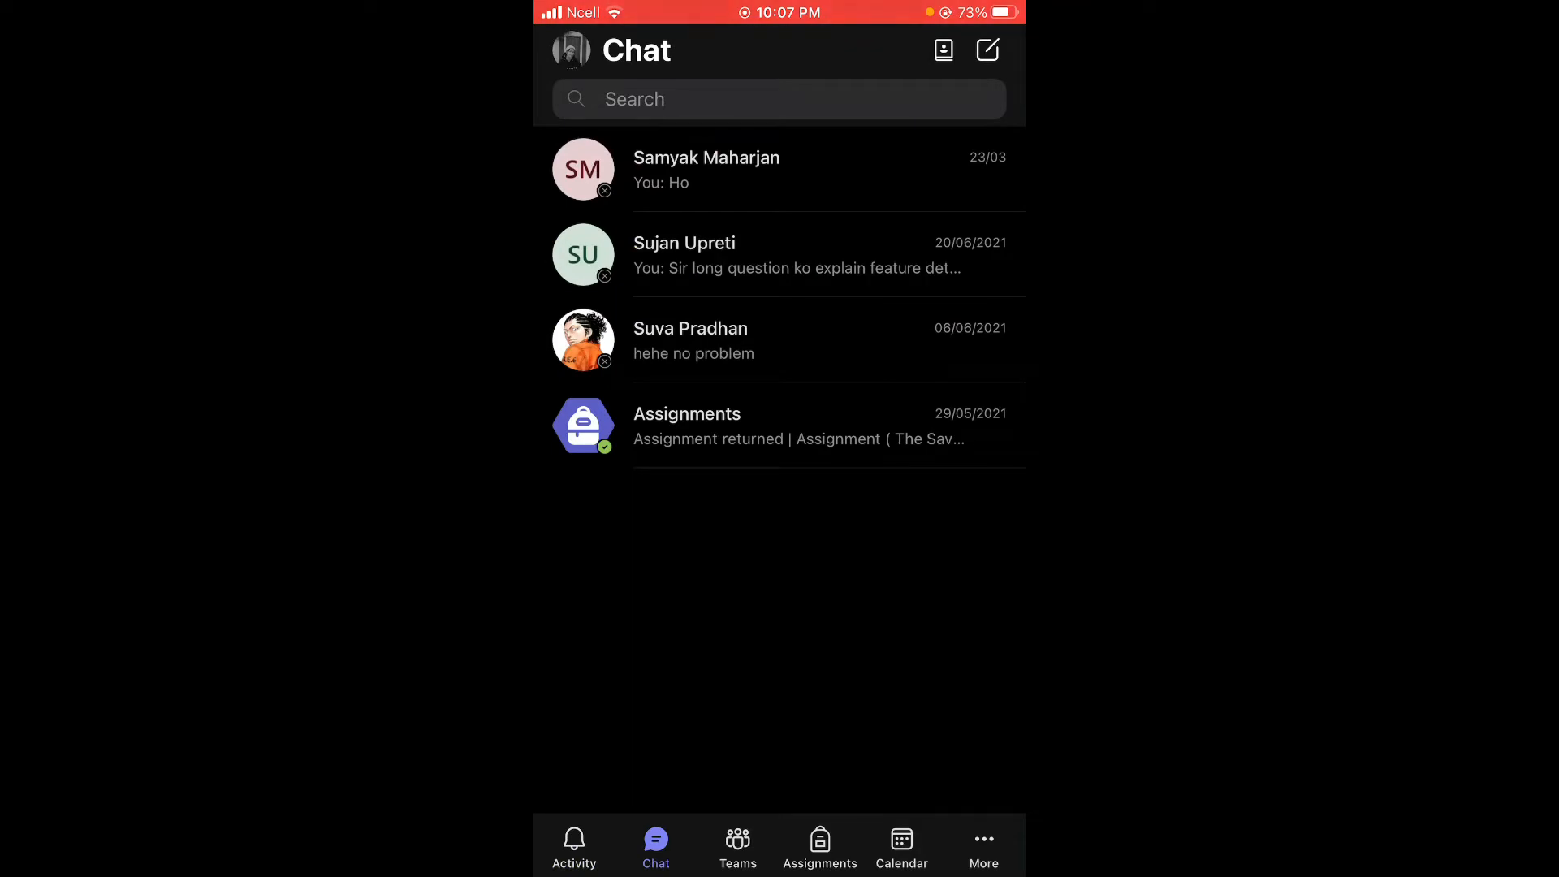
- Open the one-to-one conversation and turn on Mute chat in its details
left_click(779, 341)
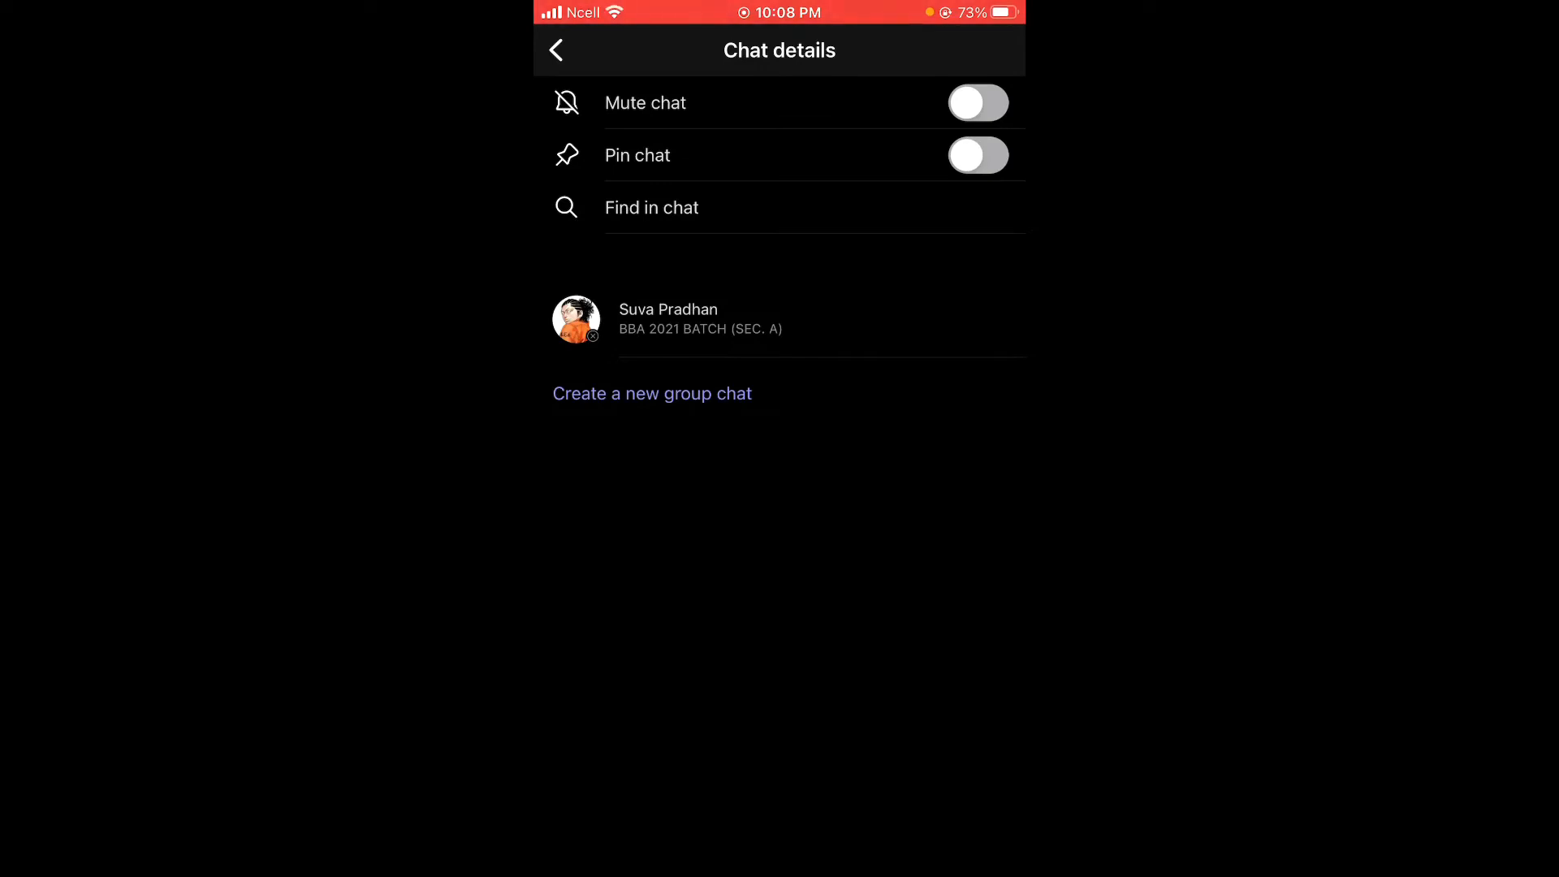
left_click(978, 102)
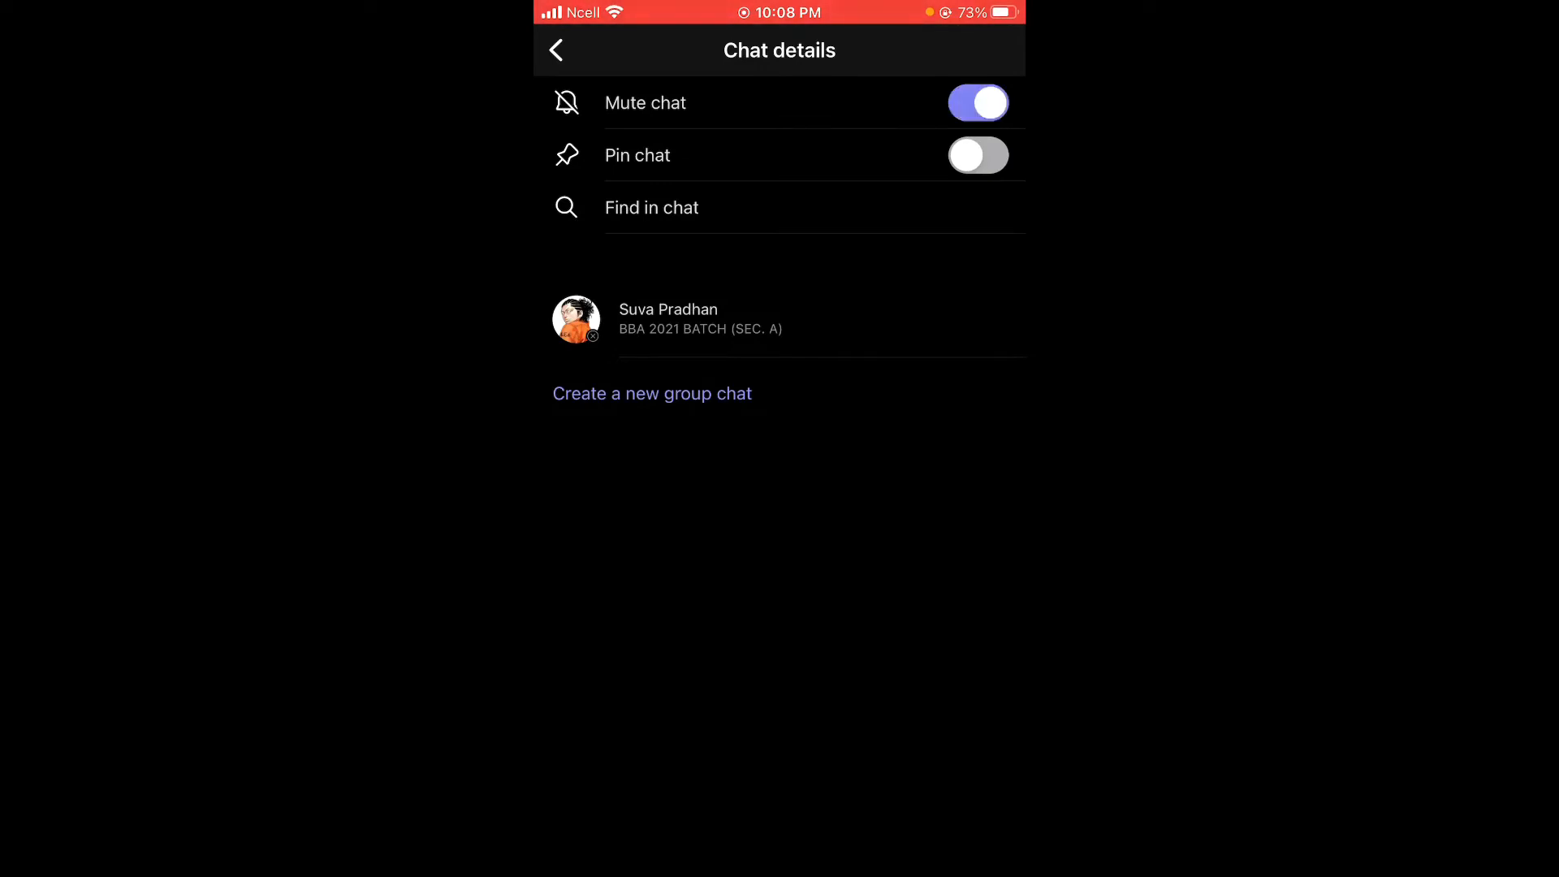
left_click(557, 50)
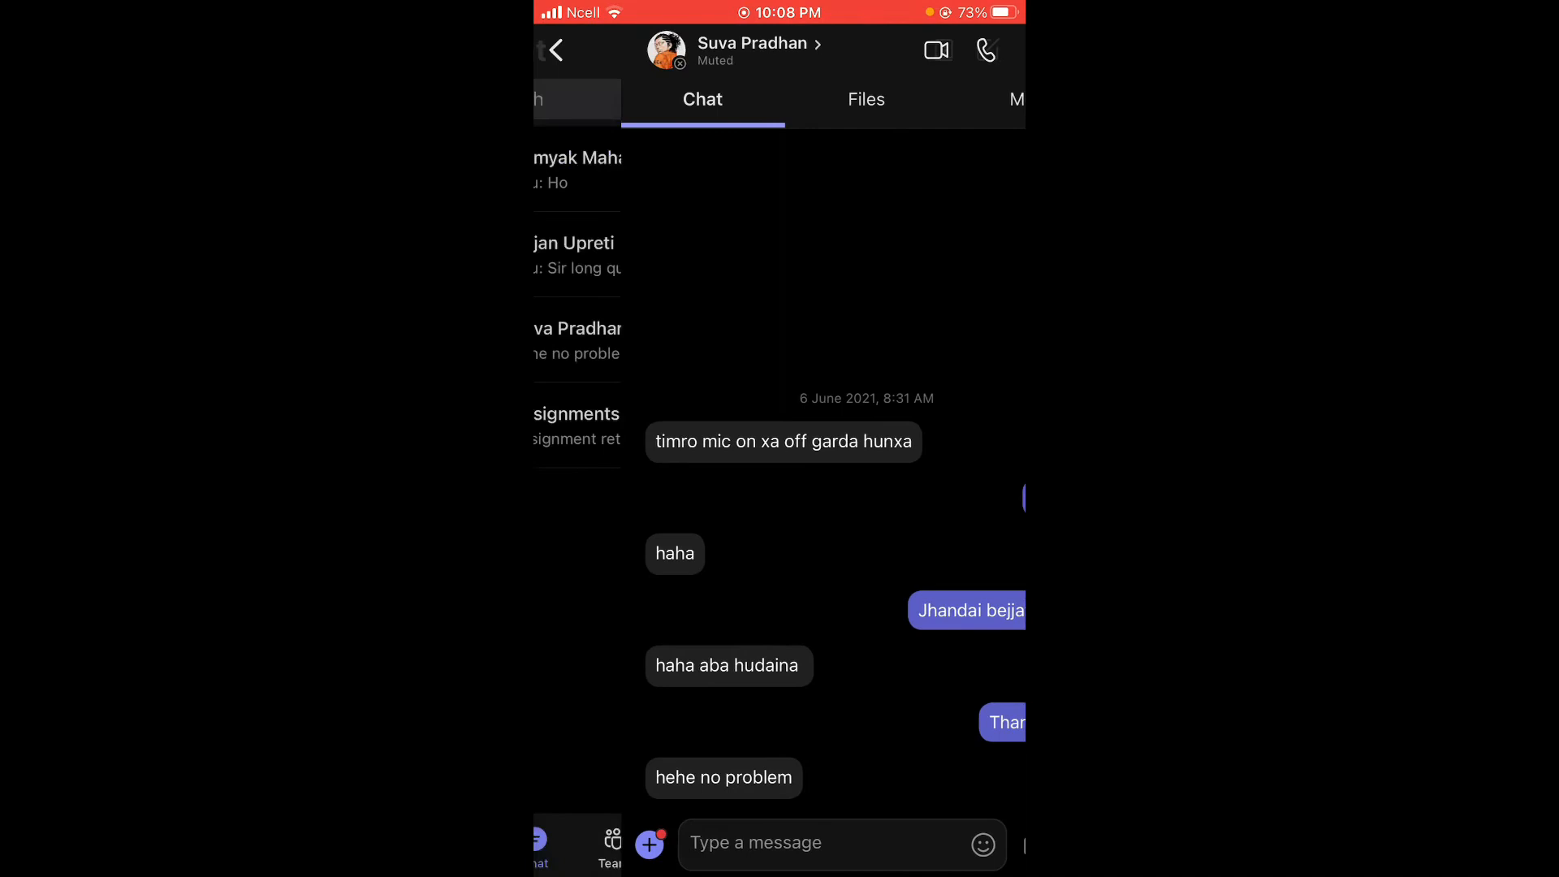
left_click(558, 49)
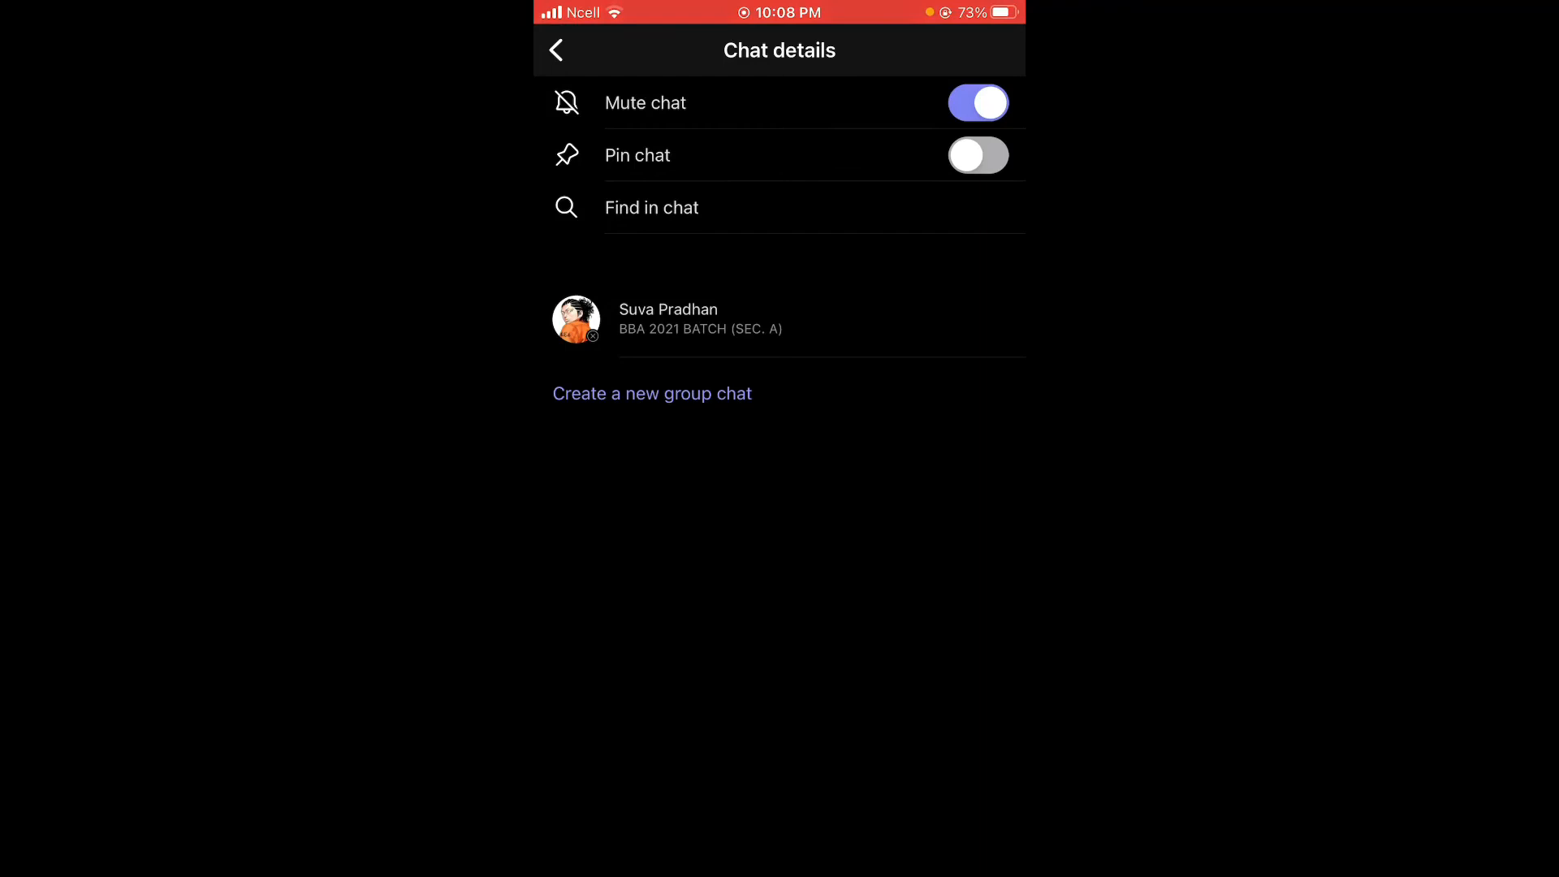
left_click(978, 102)
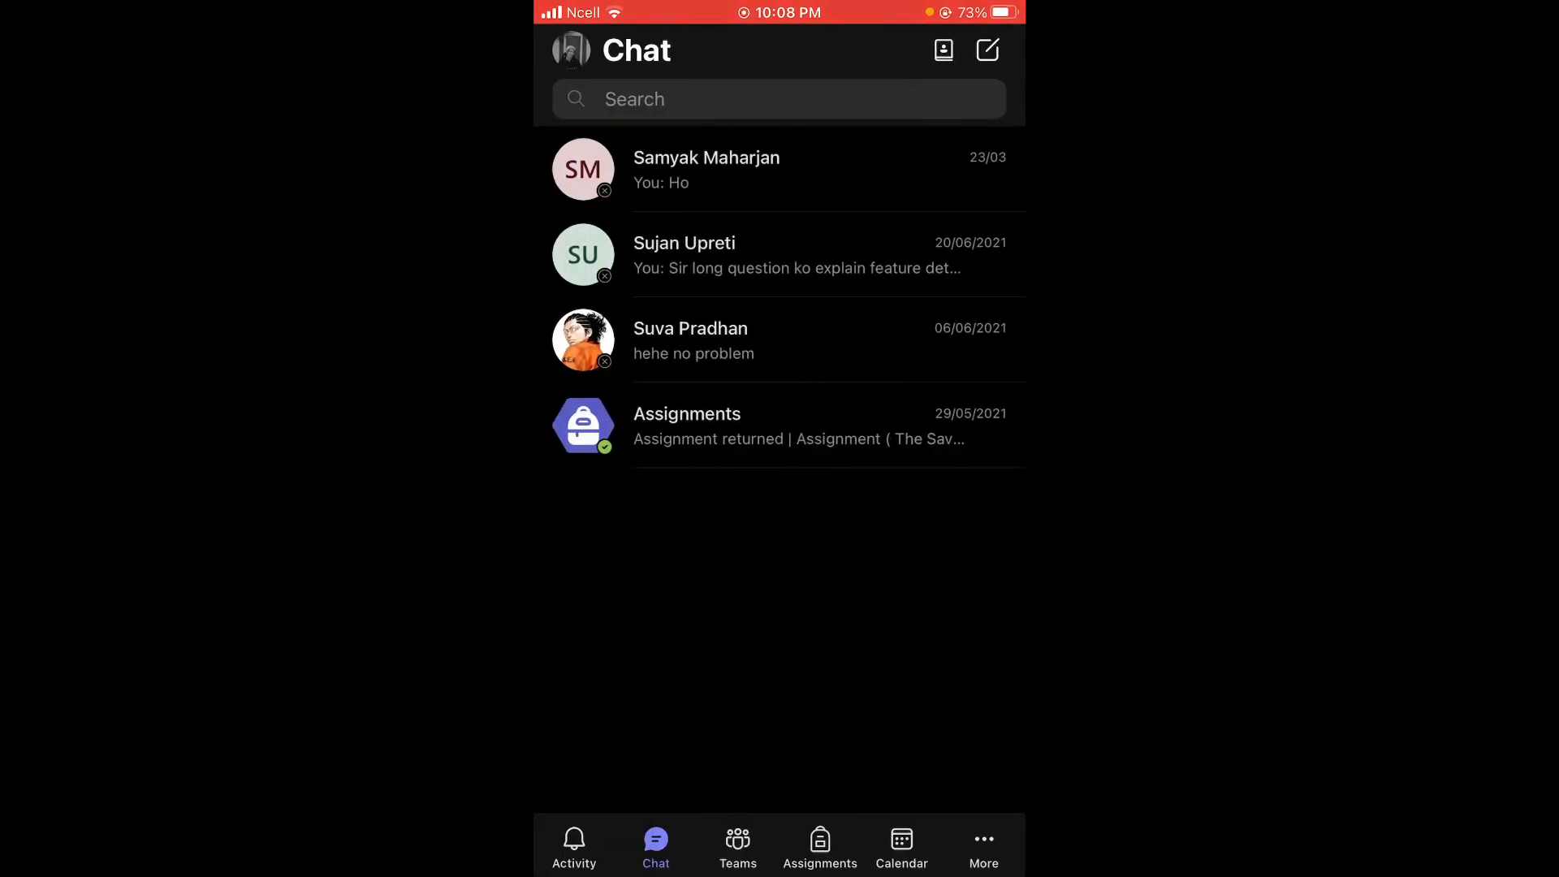
- Switch to the Activity tab, showing the empty activity feed
left_click(574, 847)
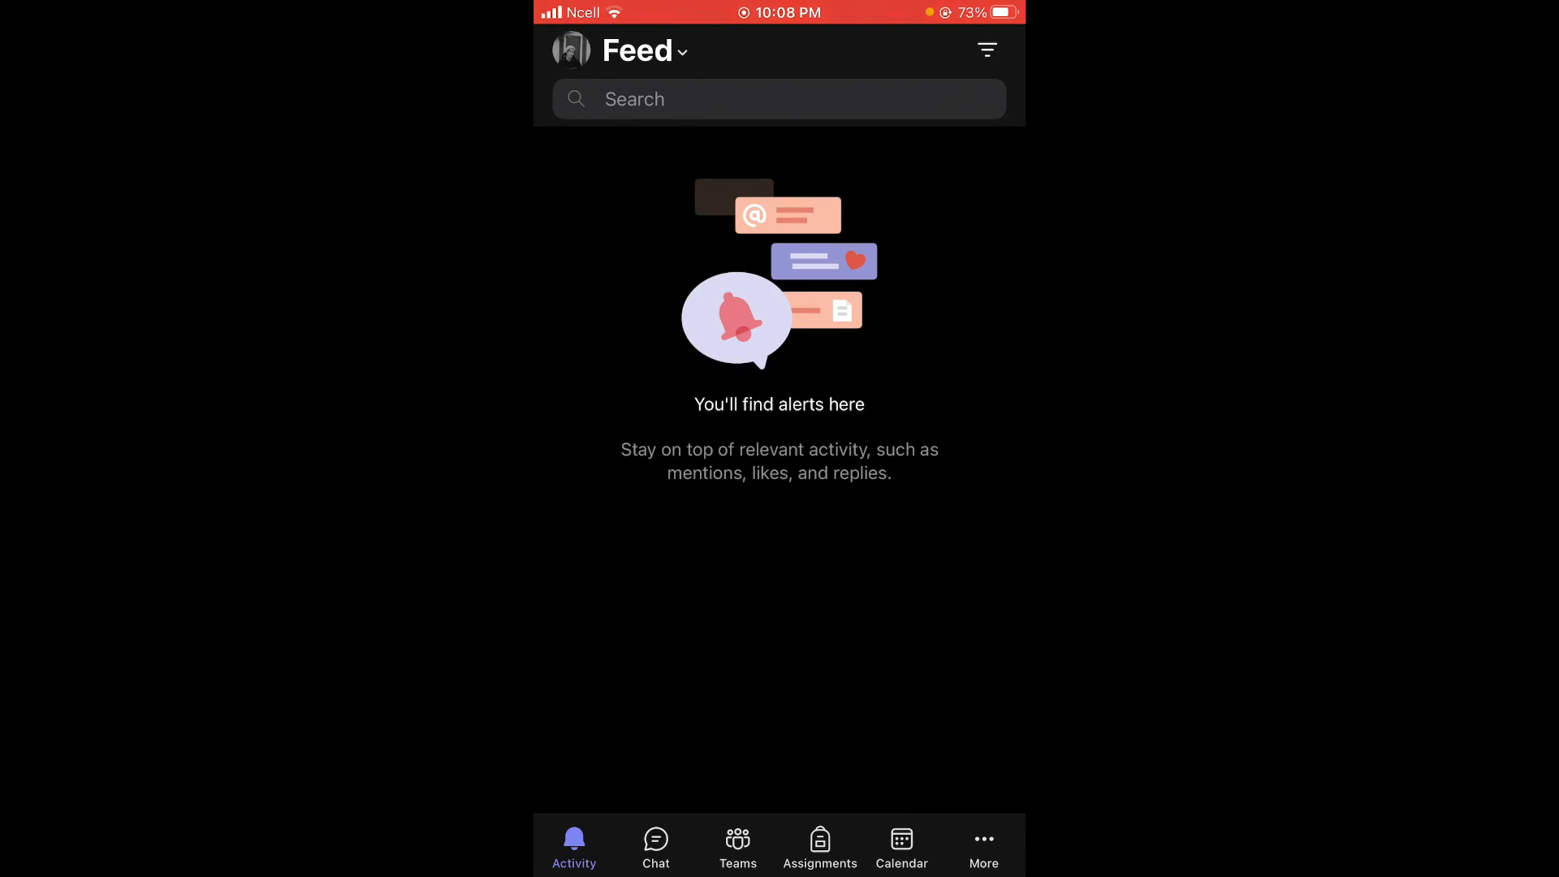